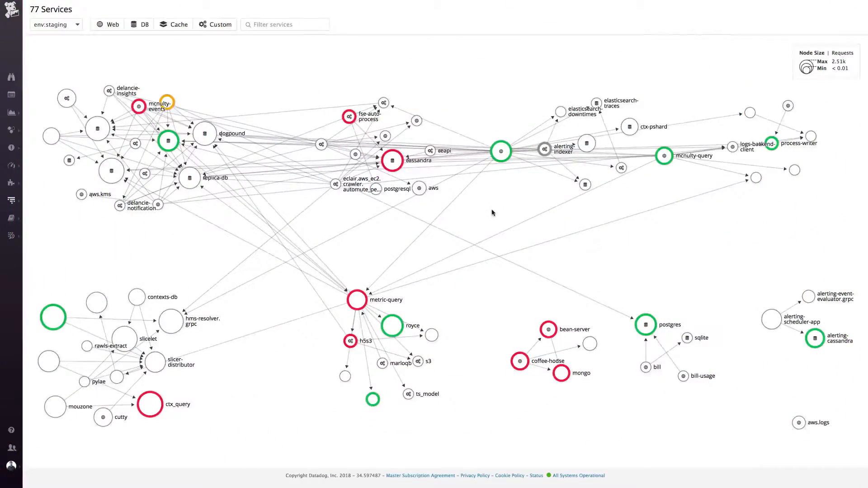
mouse_move(500, 150)
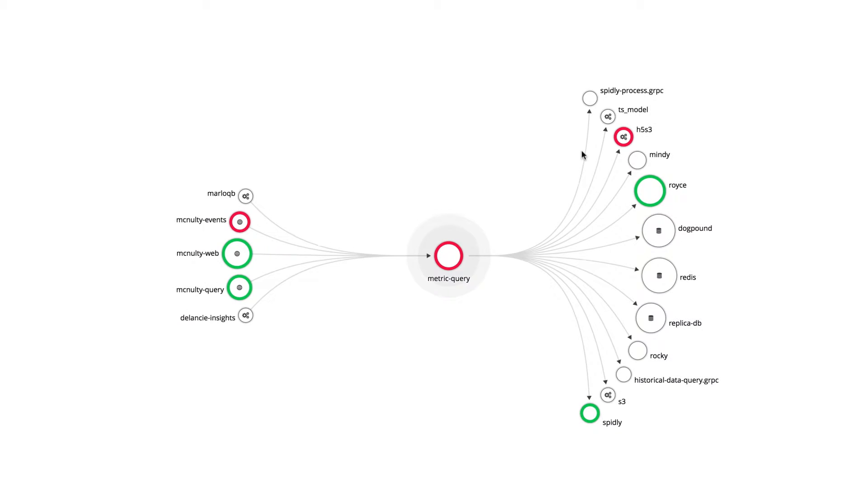
Open trace search & analytics for the h5s3 service from its node menu
right_click(623, 137)
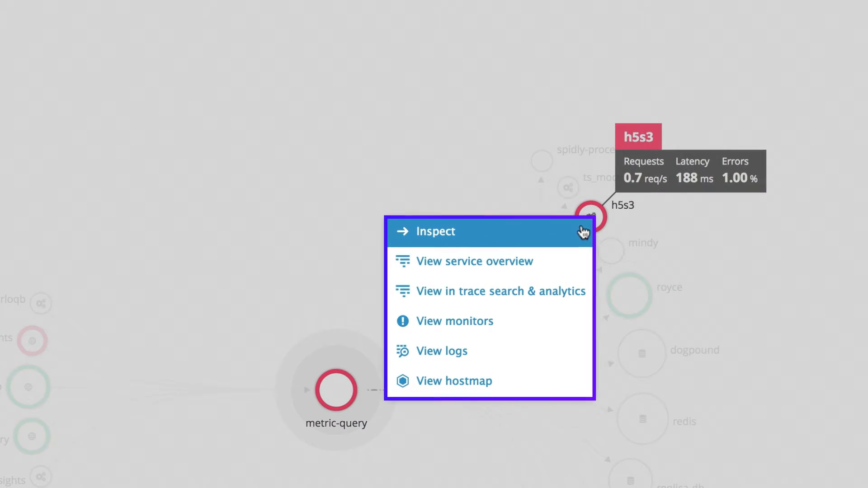
left_click(437, 232)
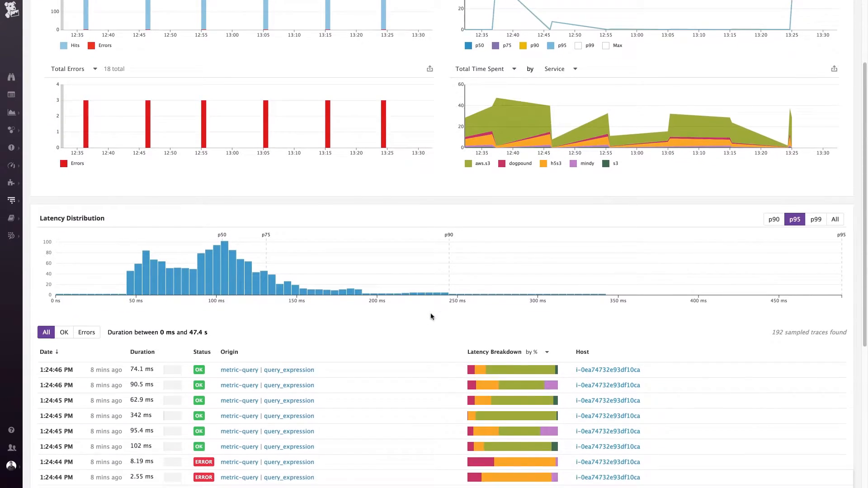
left_click(267, 461)
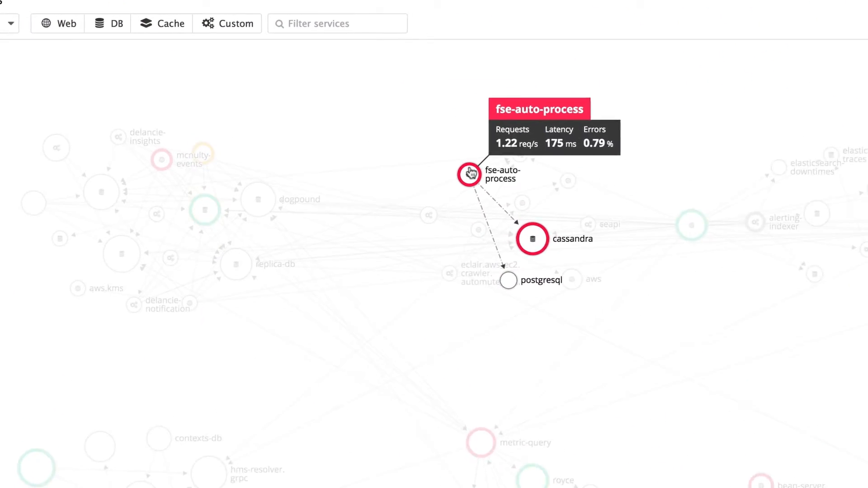
Highlight mcnulty-events' connections on the full staging service map
left_click(468, 174)
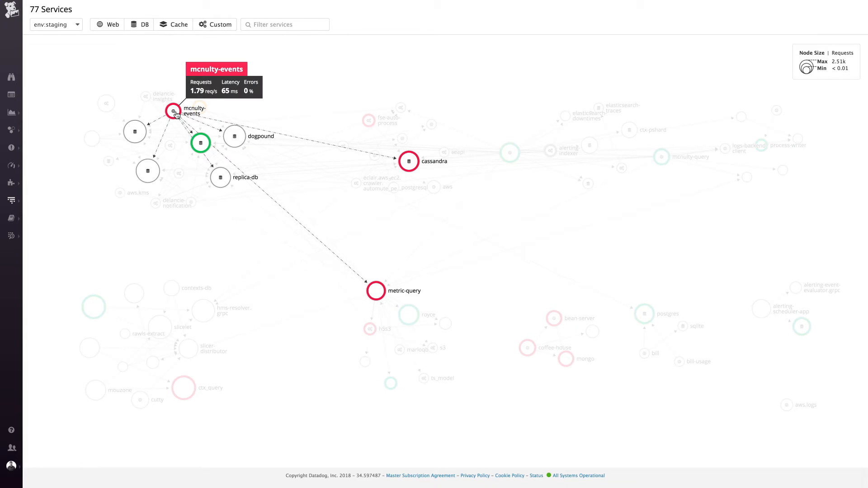
Inspect mcnulty-events' targets, then inspect metric-query with its 5 sources and 12 targets
left_click(173, 110)
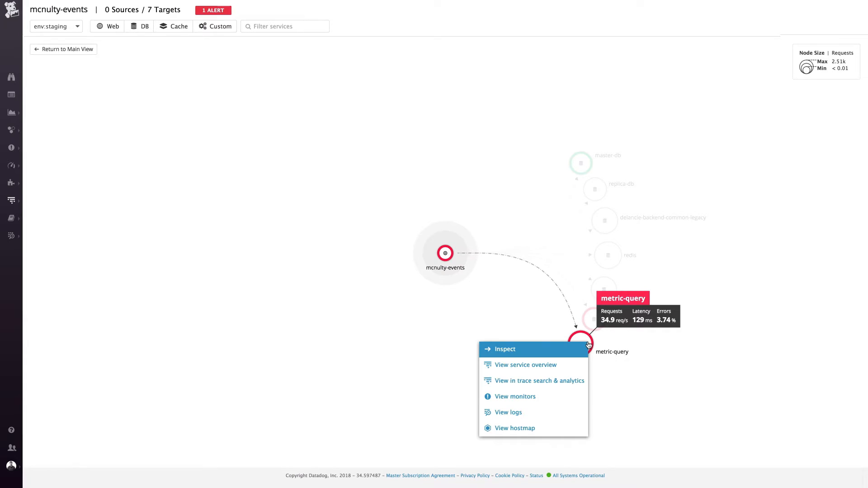
left_click(503, 348)
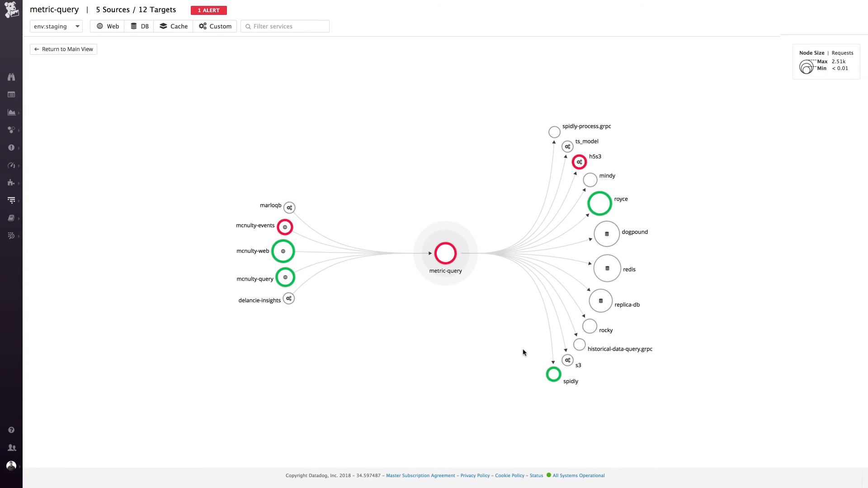
mouse_move(445, 255)
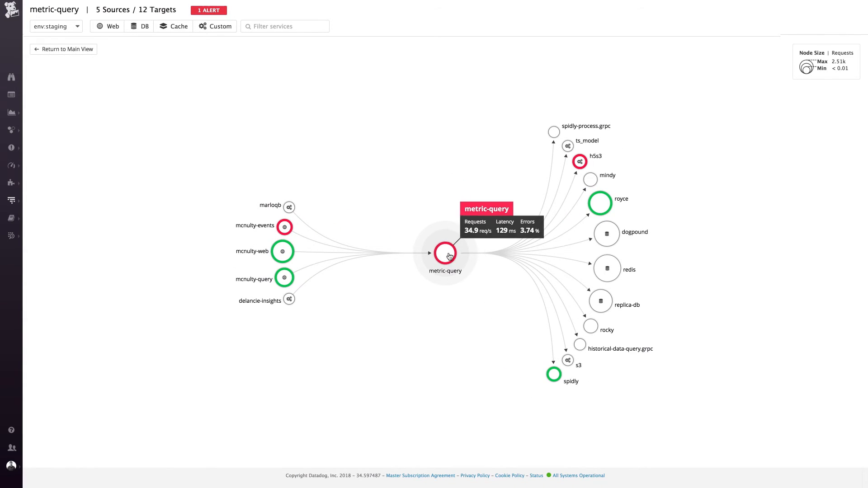